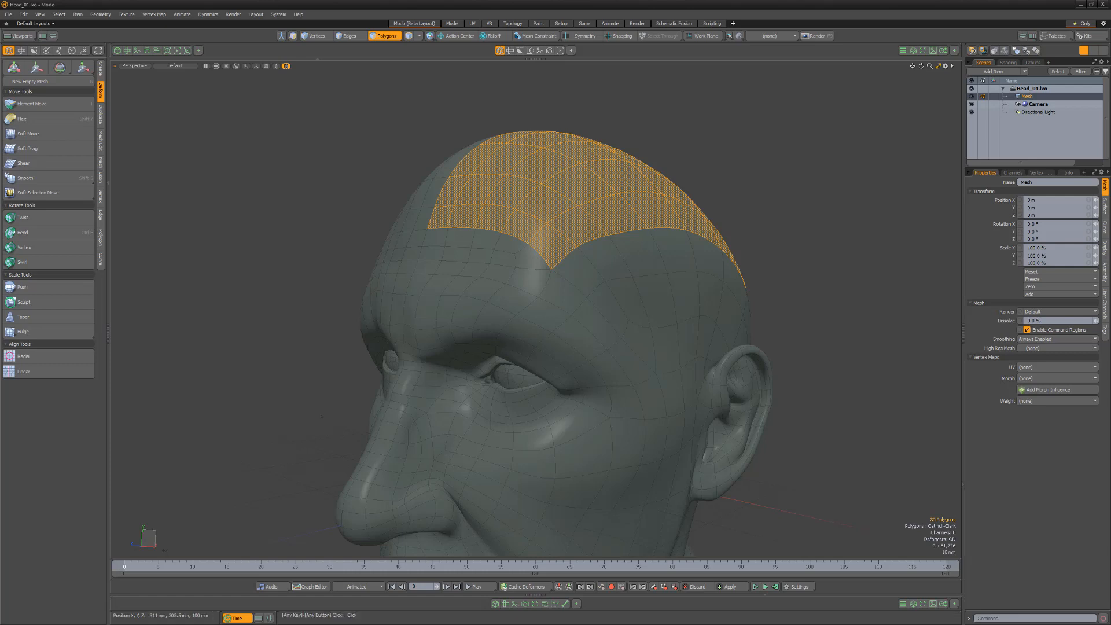
Bring up the 3D Viewport Properties panel from the viewport's top-right corner.
{"action": "left_click", "coordinate": [945, 66]}
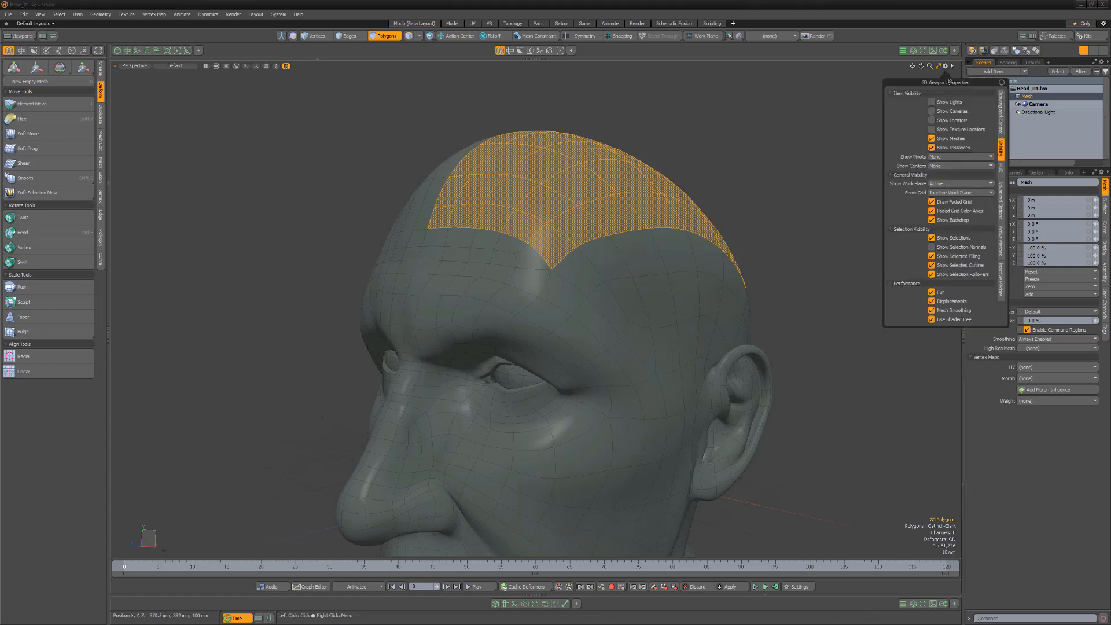